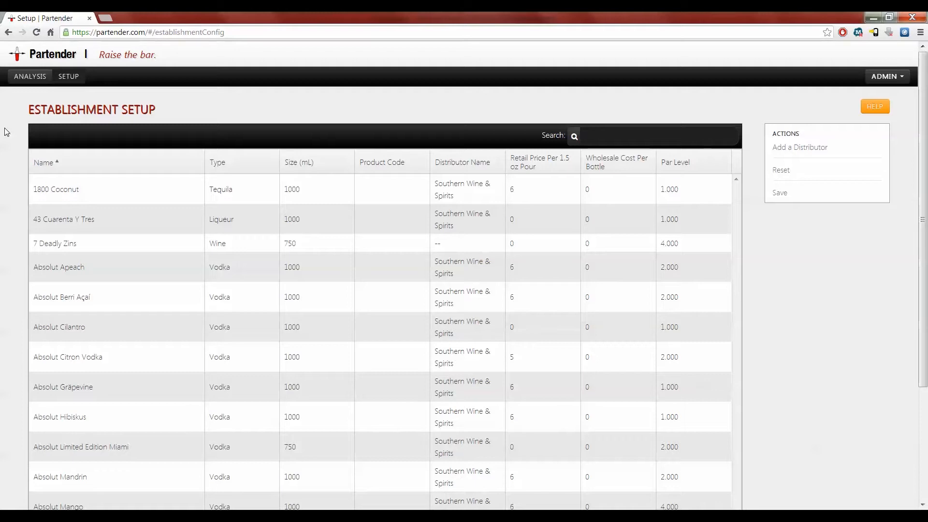
{"action": "mouse_move", "coordinate": [326, 176]}
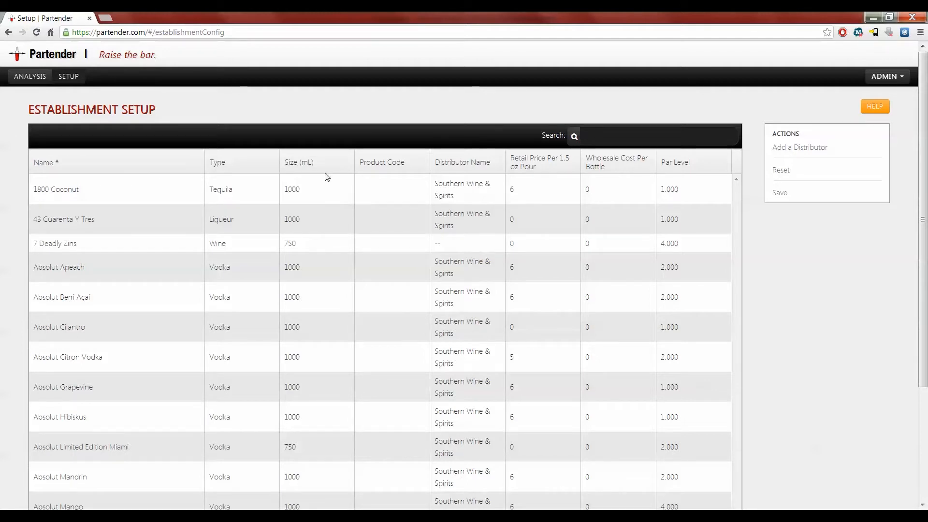
Enter product code B67D4 in the 1800 Coconut row's Product Code cell.
{"action": "left_click", "coordinate": [391, 189]}
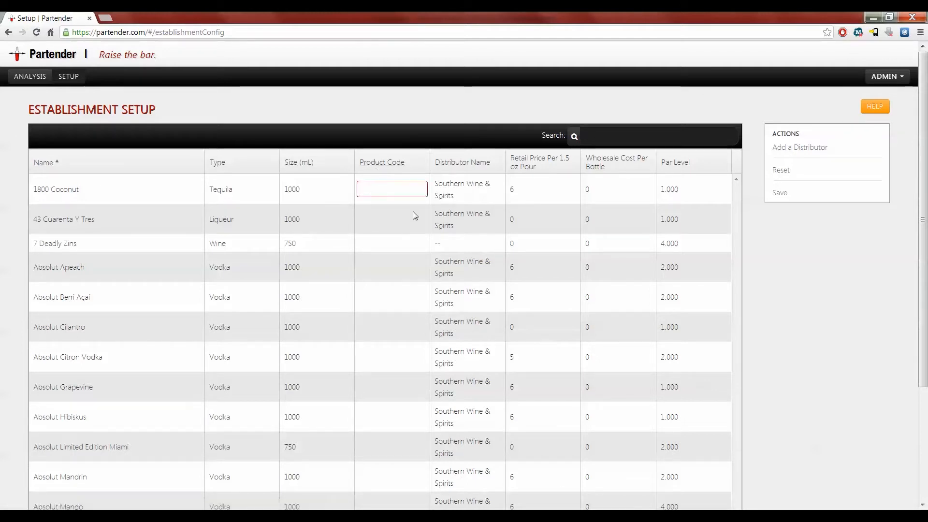
{"action": "type", "text": "B67D4"}
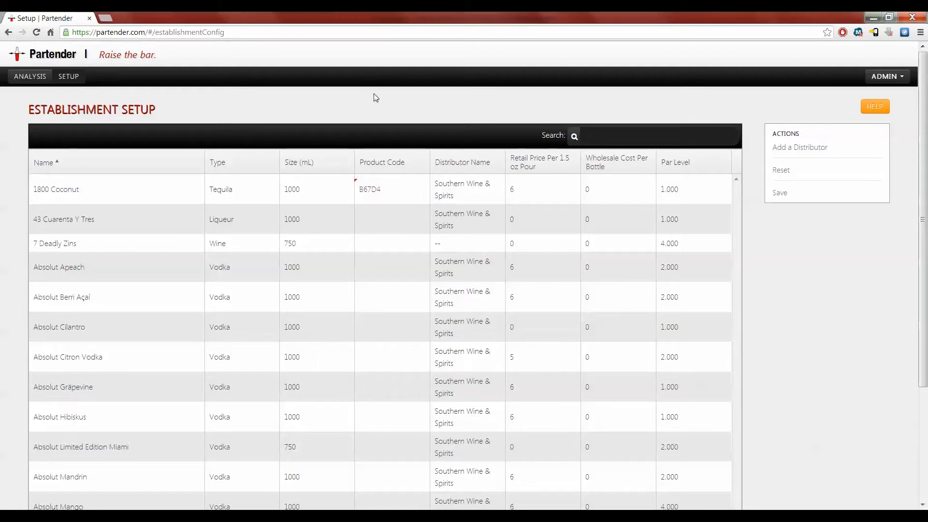
{"action": "mouse_move", "coordinate": [383, 194]}
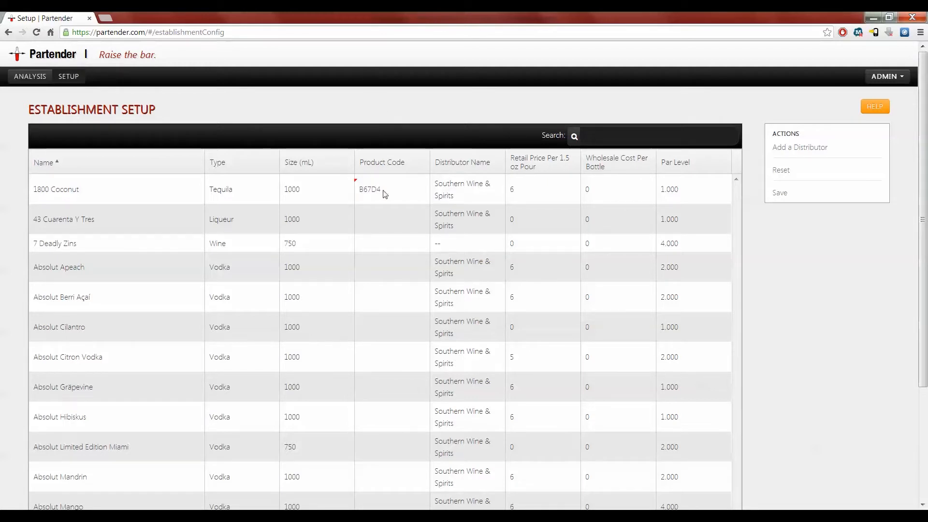
{"action": "mouse_move", "coordinate": [375, 213]}
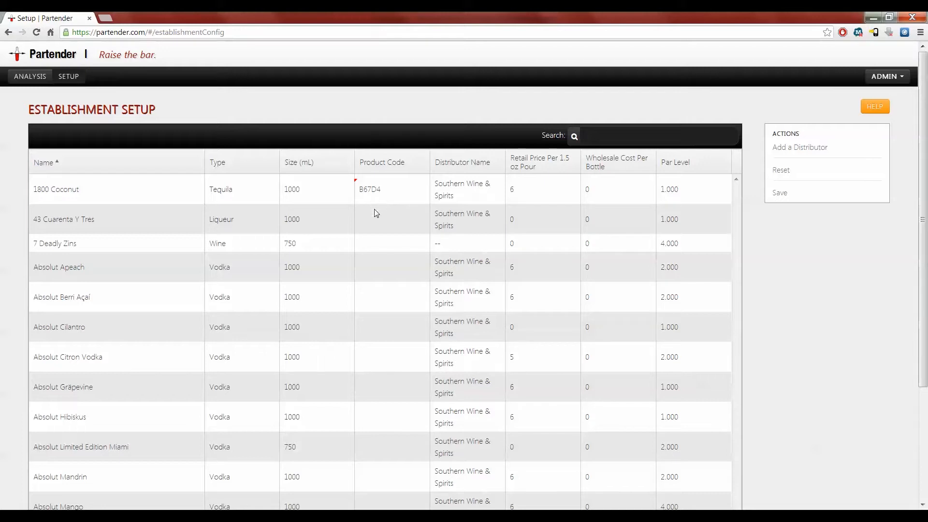
{"action": "mouse_move", "coordinate": [437, 190]}
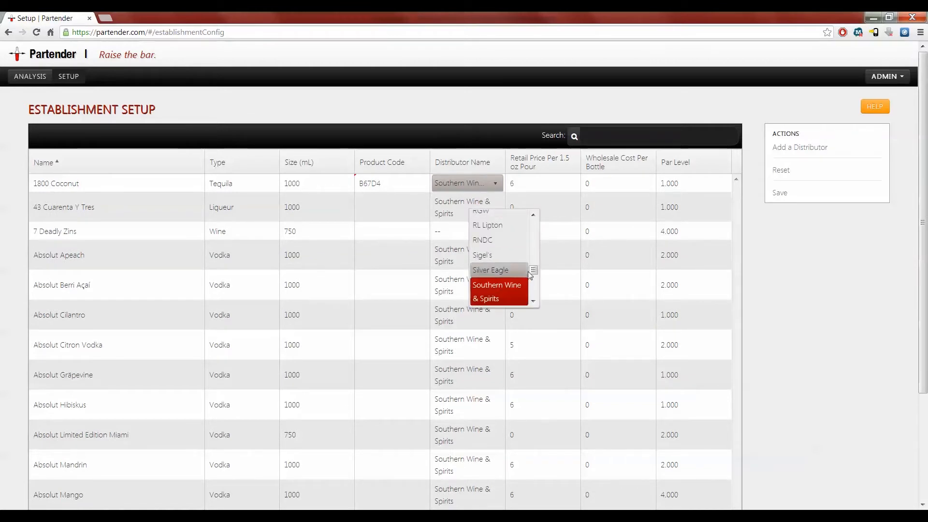
{"action": "scroll", "scroll_direction": "down", "scroll_amount": 3}
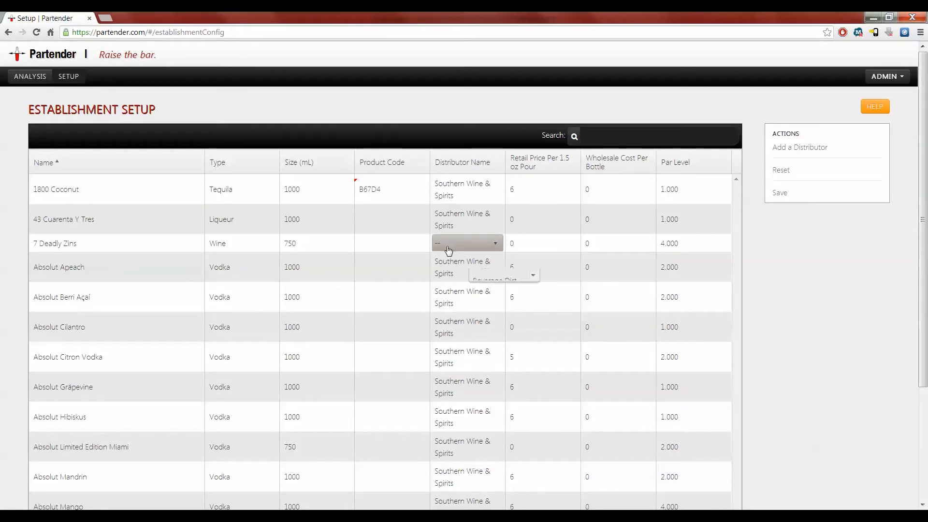
{"action": "left_click", "coordinate": [467, 243]}
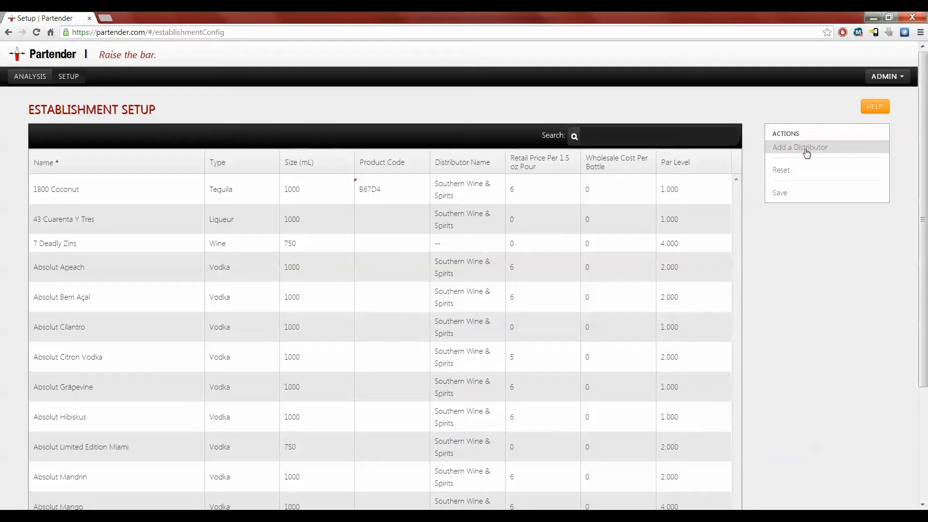
{"action": "left_click", "coordinate": [800, 147]}
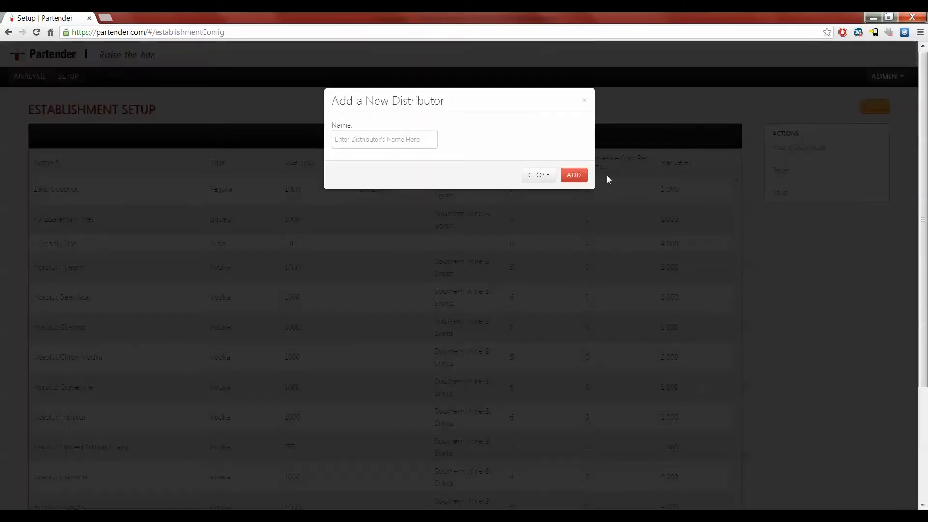
{"action": "mouse_move", "coordinate": [337, 155]}
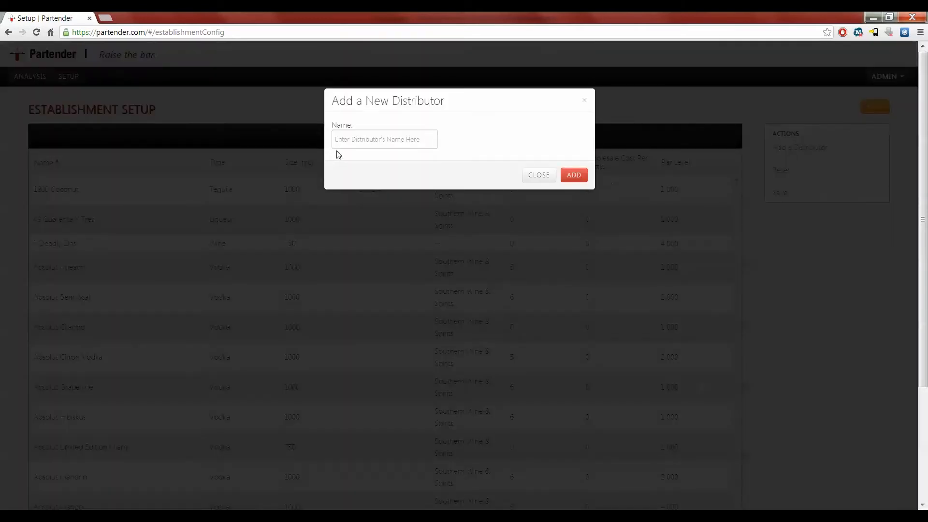
{"action": "left_click", "coordinate": [538, 174]}
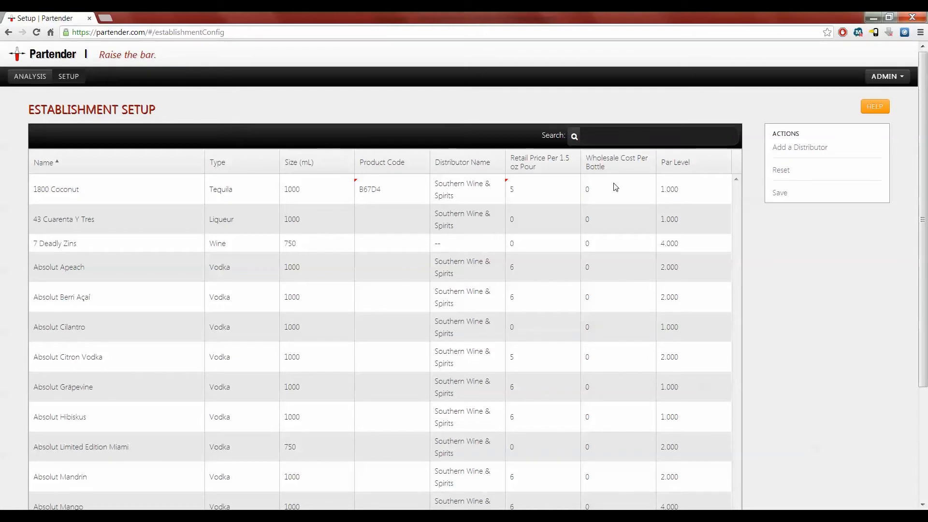
{"action": "mouse_move", "coordinate": [612, 201]}
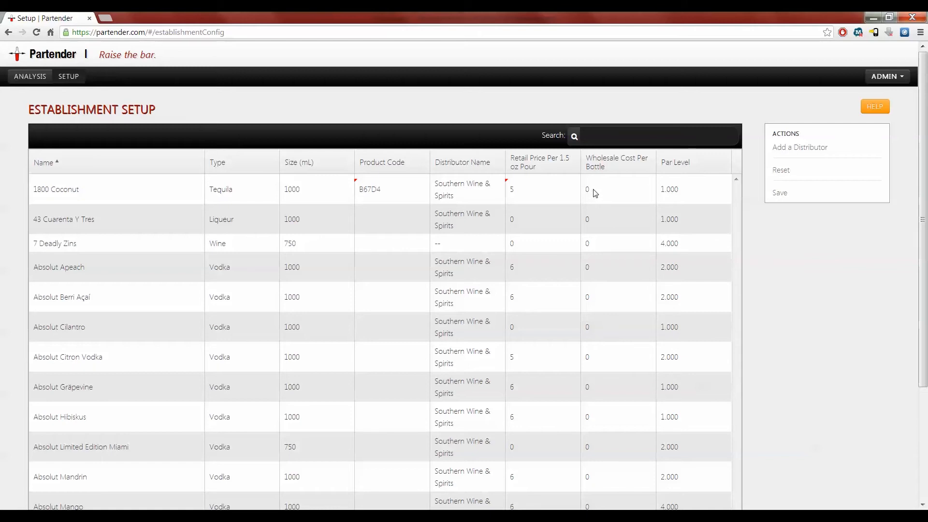
Enter 10 in the 1800 Coconut Wholesale Cost Per Bottle cell.
{"action": "left_click", "coordinate": [615, 189]}
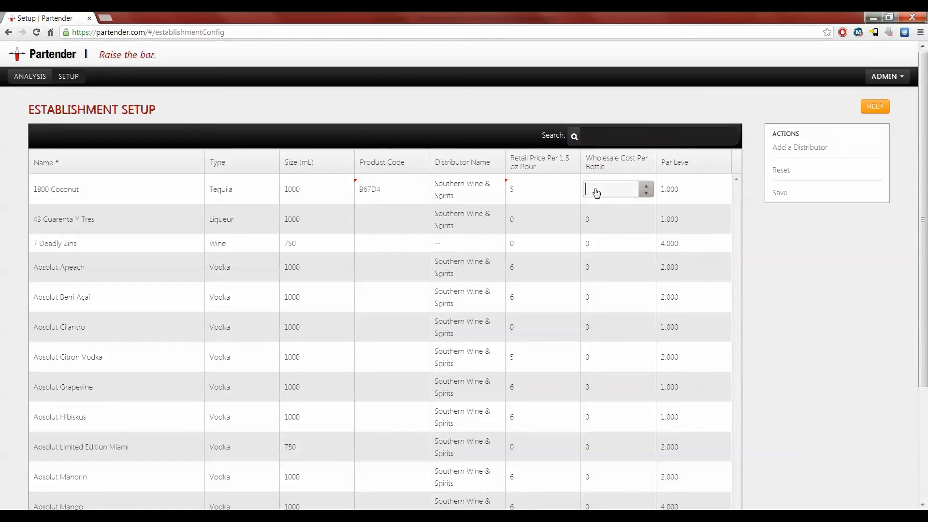
{"action": "type", "text": "10"}
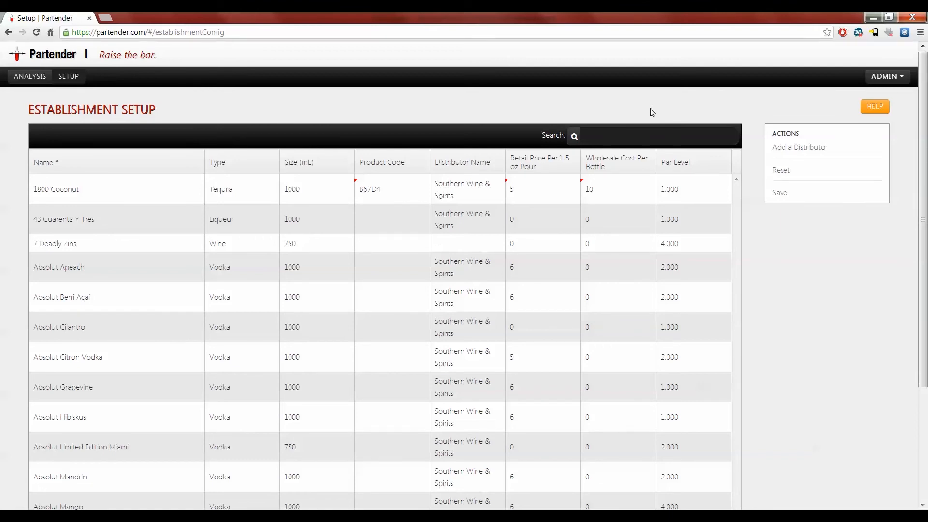
{"action": "mouse_move", "coordinate": [659, 158]}
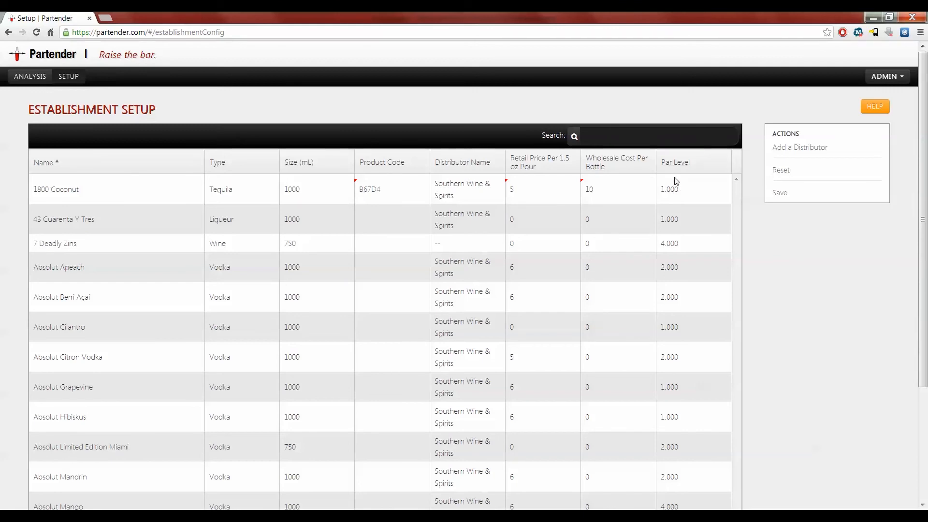
{"action": "left_click", "coordinate": [693, 189]}
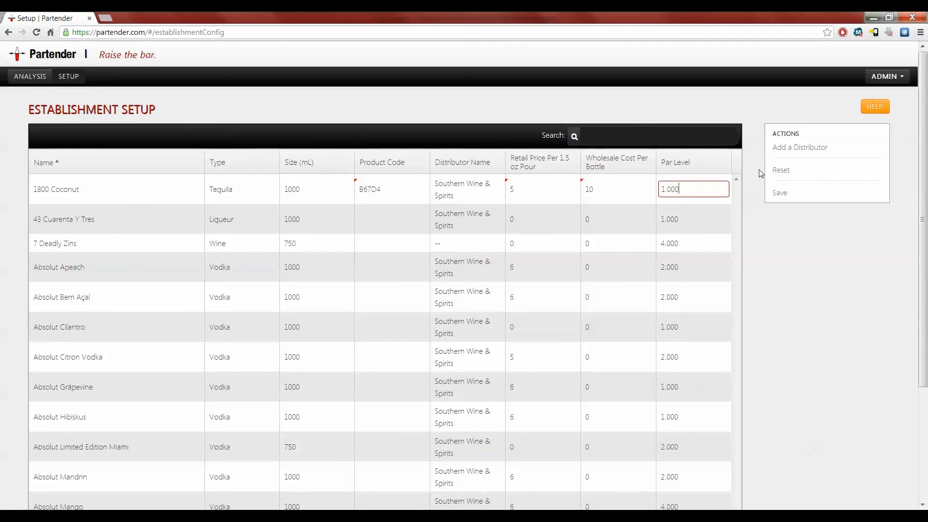
{"action": "mouse_move", "coordinate": [780, 193]}
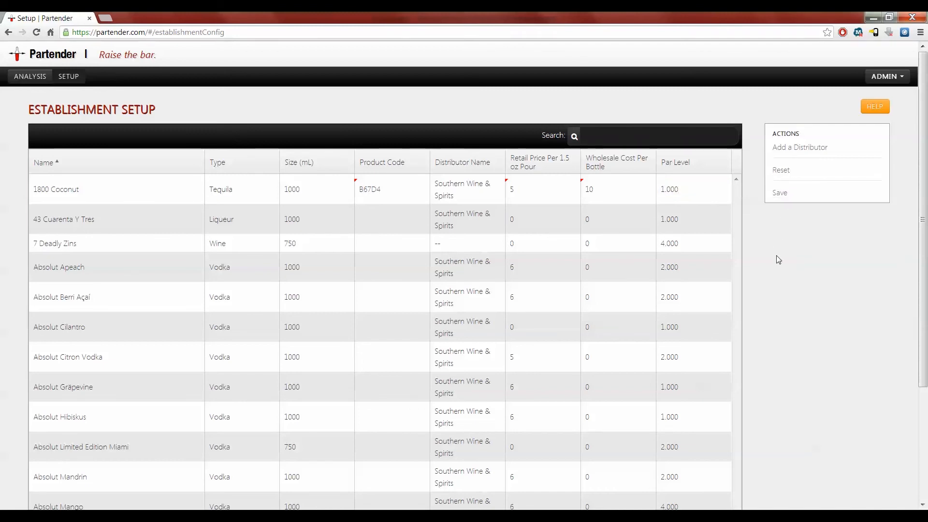
{"action": "mouse_move", "coordinate": [782, 249]}
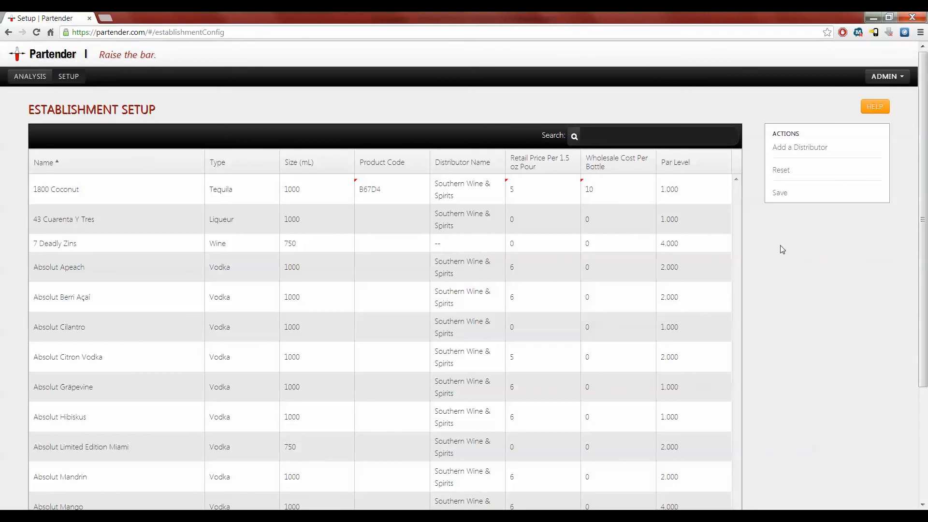
{"action": "mouse_move", "coordinate": [781, 276]}
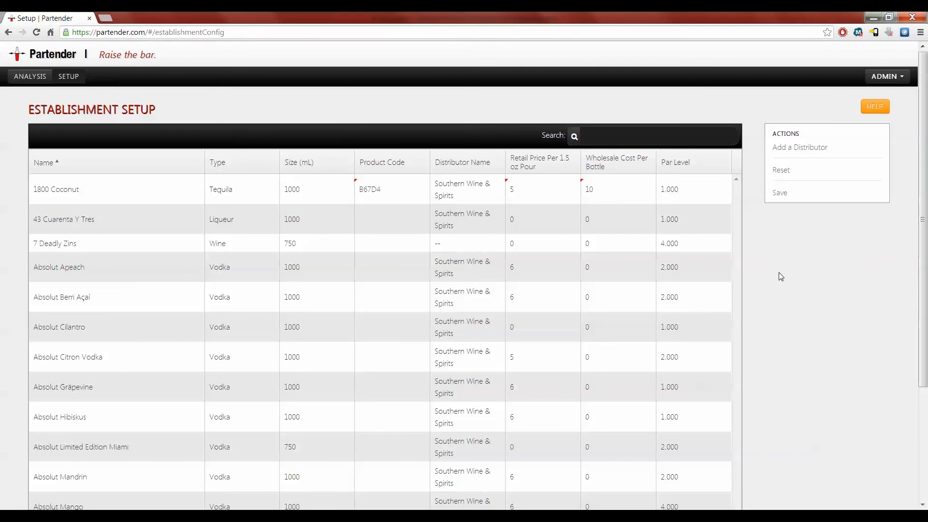